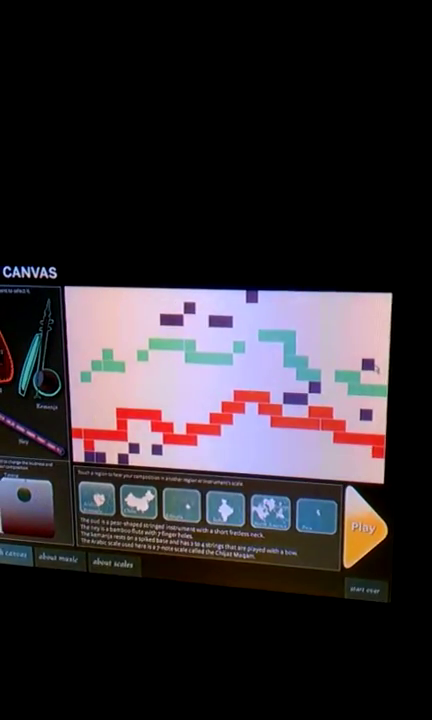
# Step: Play the red, green and purple note composition using the Arabic instrument scale
pyautogui.click(367, 522)
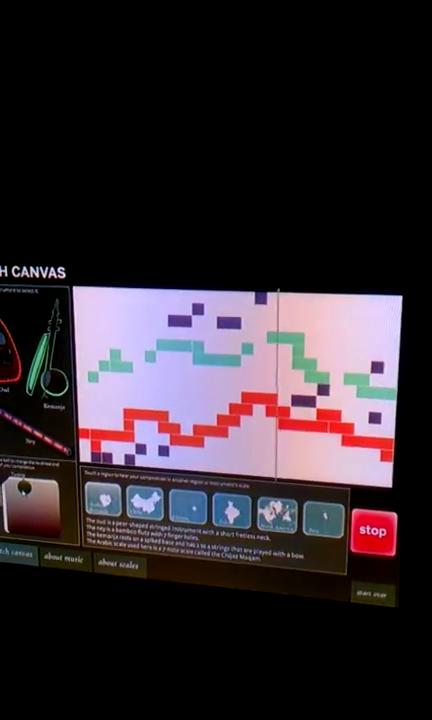